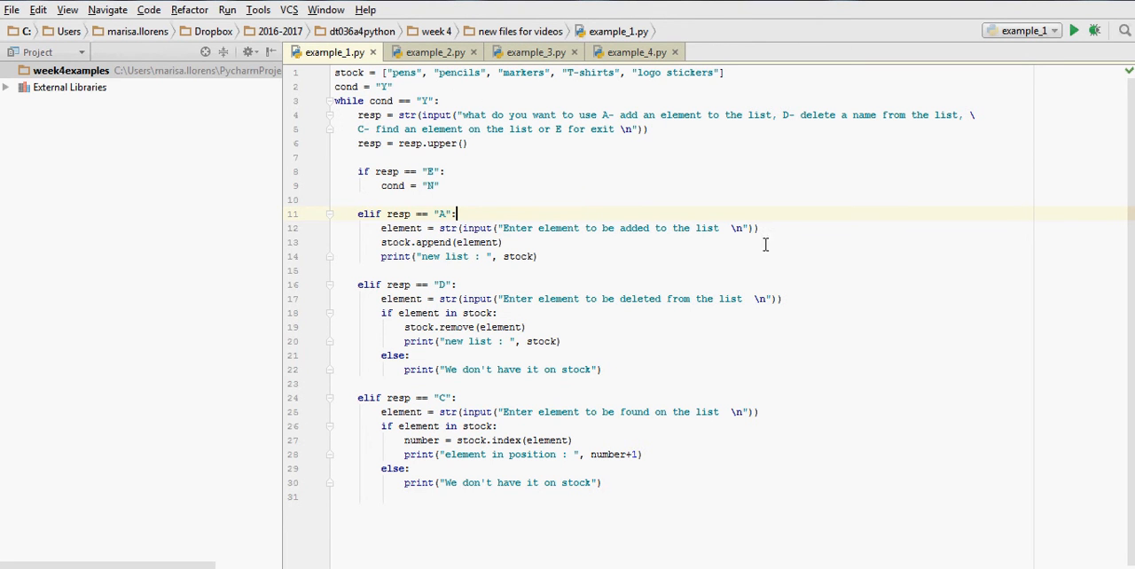
{"action": "mouse_move", "coordinate": [643, 148]}
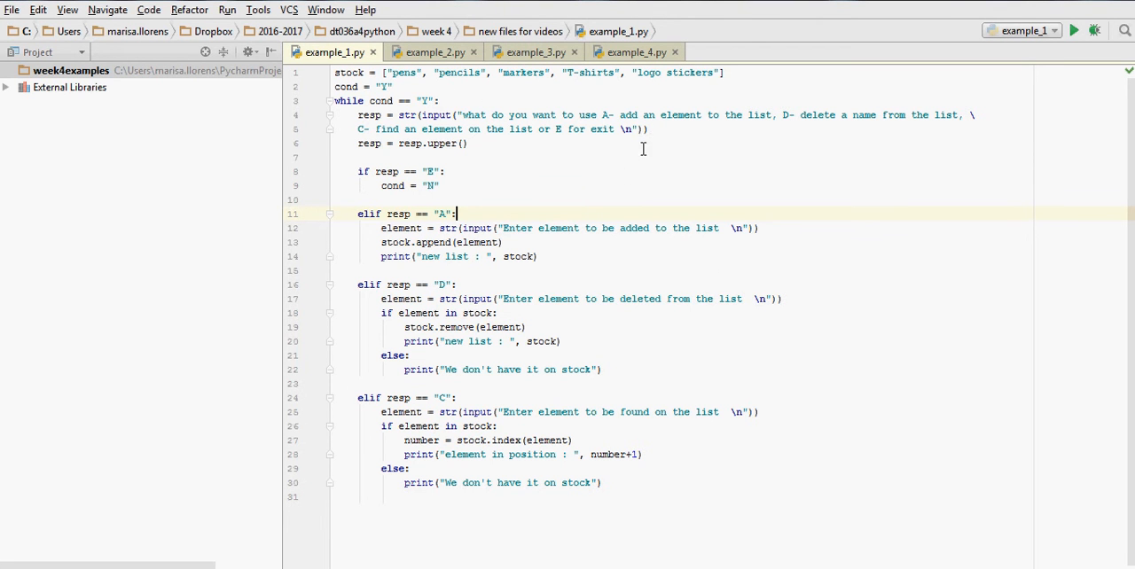
{"action": "mouse_move", "coordinate": [783, 293]}
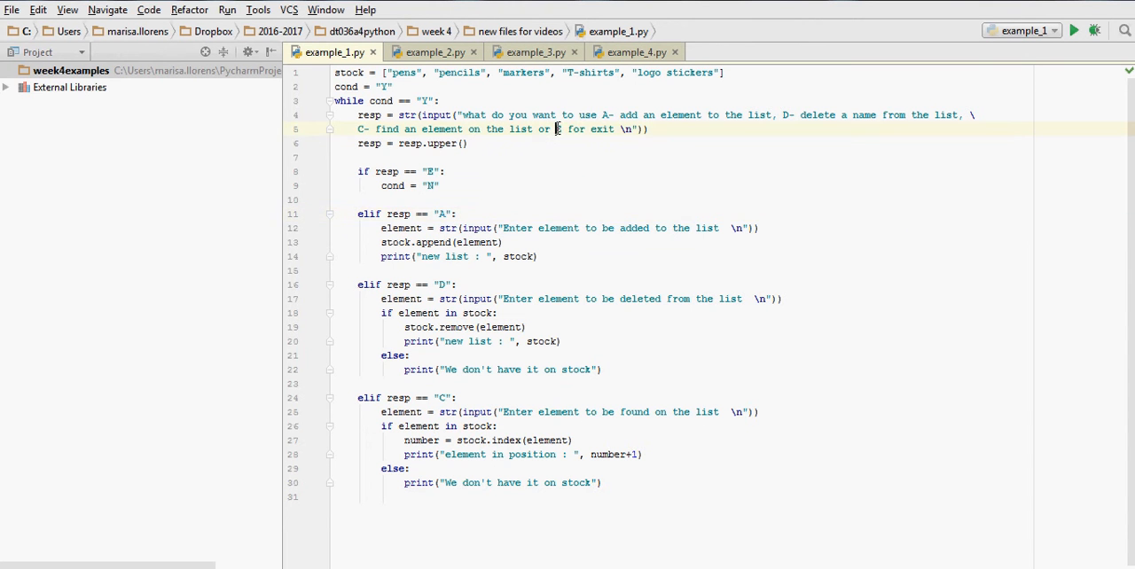
- Review the menu prompt's exit option and the add branch's prompt and append call on line 13
{"action": "left_click", "coordinate": [557, 129]}
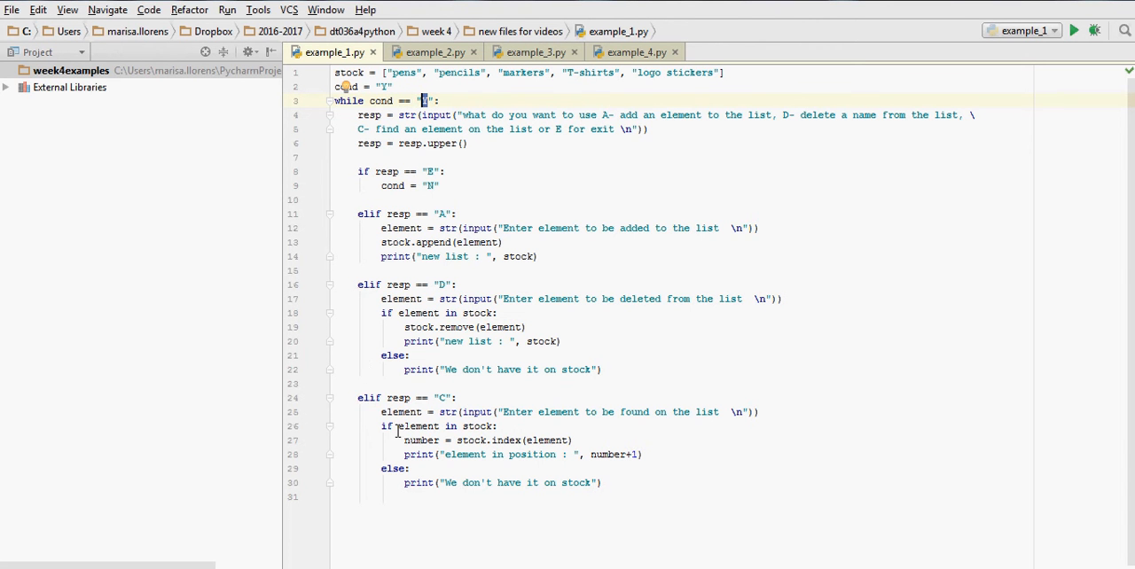
{"action": "mouse_move", "coordinate": [633, 134]}
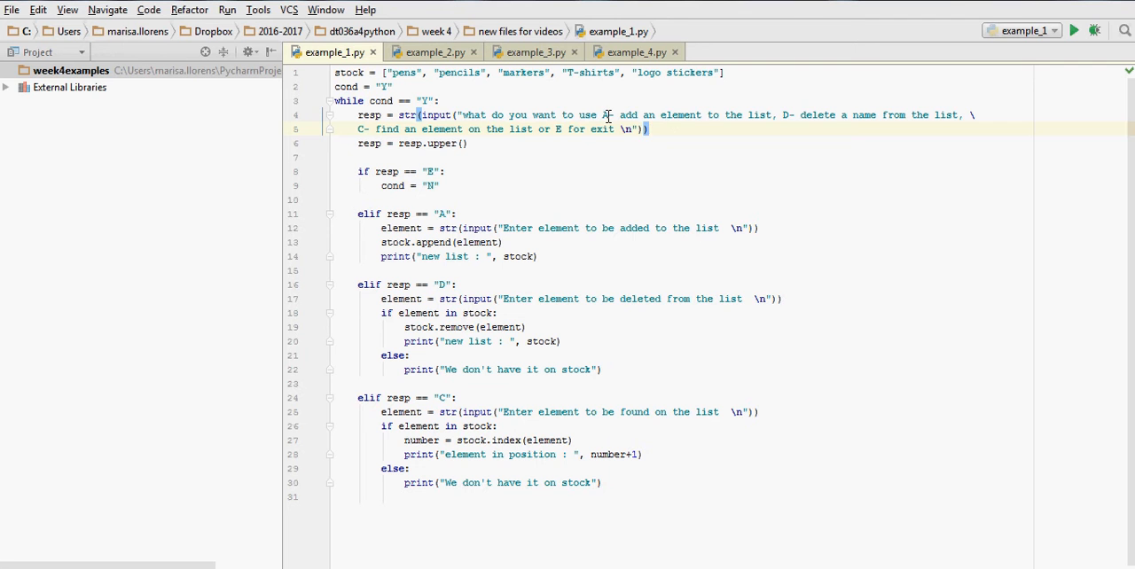
{"action": "mouse_move", "coordinate": [780, 104]}
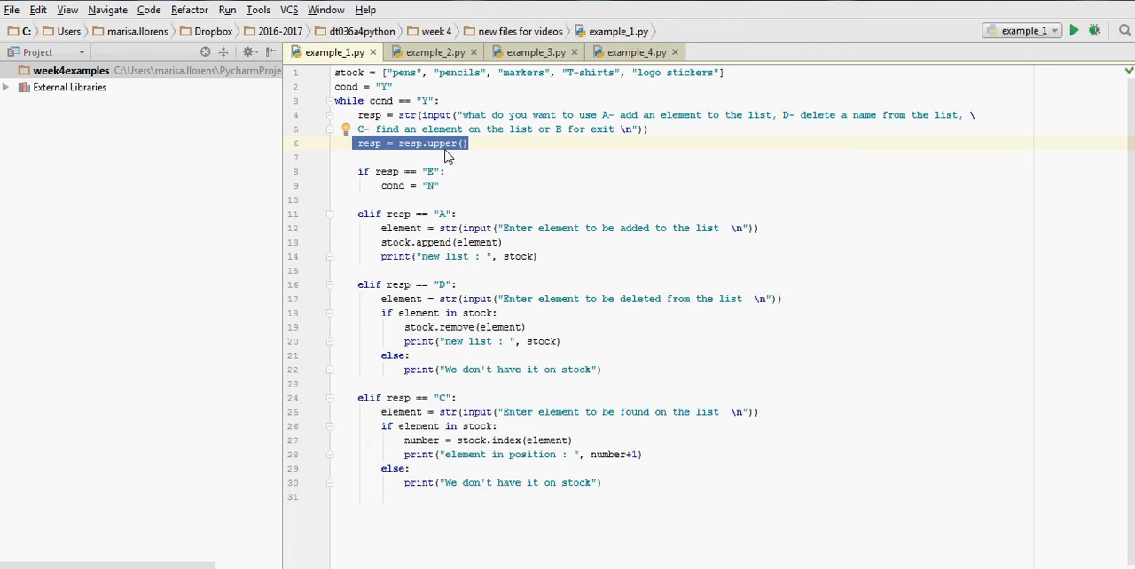
{"action": "mouse_move", "coordinate": [449, 152]}
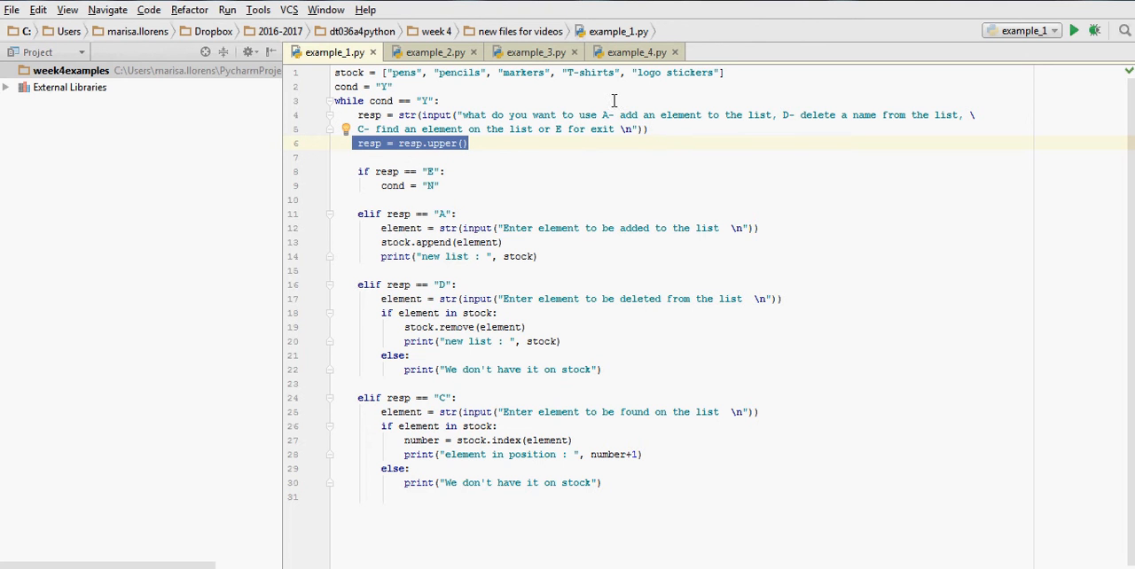
{"action": "mouse_move", "coordinate": [620, 135]}
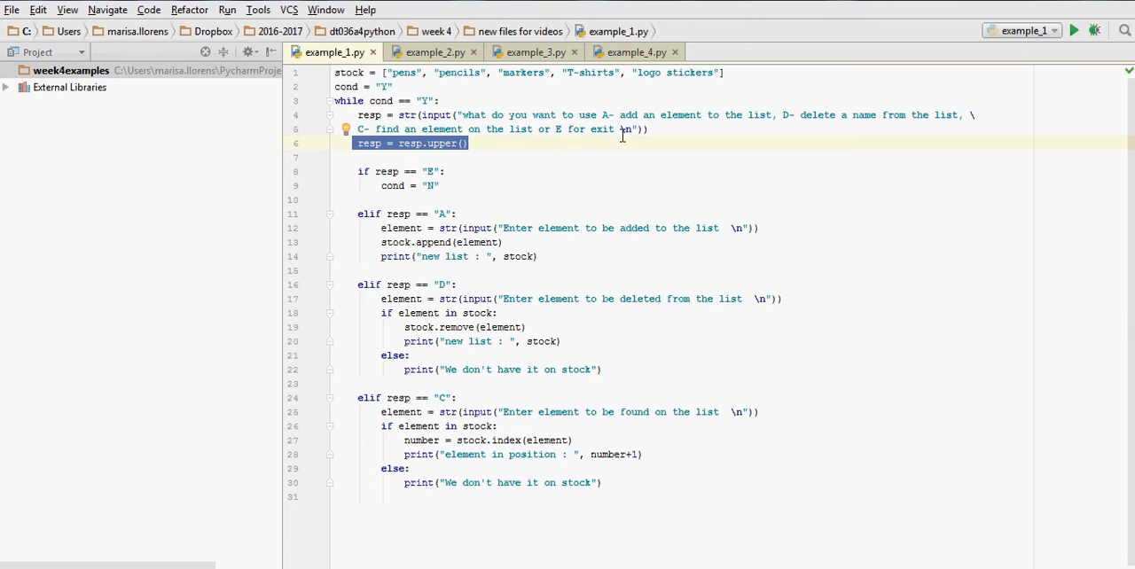
{"action": "mouse_move", "coordinate": [428, 170]}
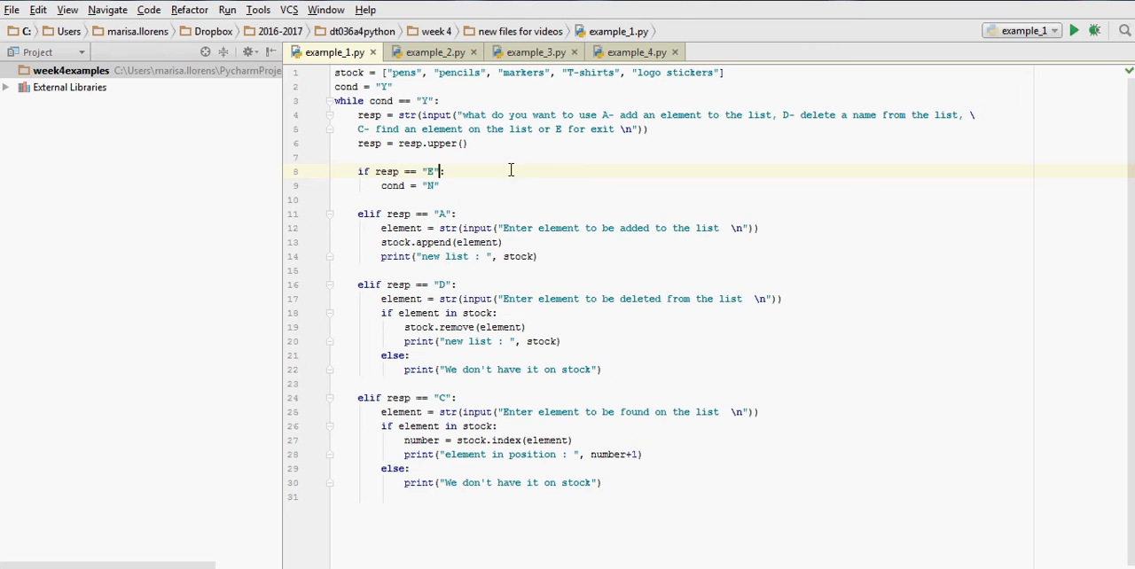
{"action": "mouse_move", "coordinate": [461, 142]}
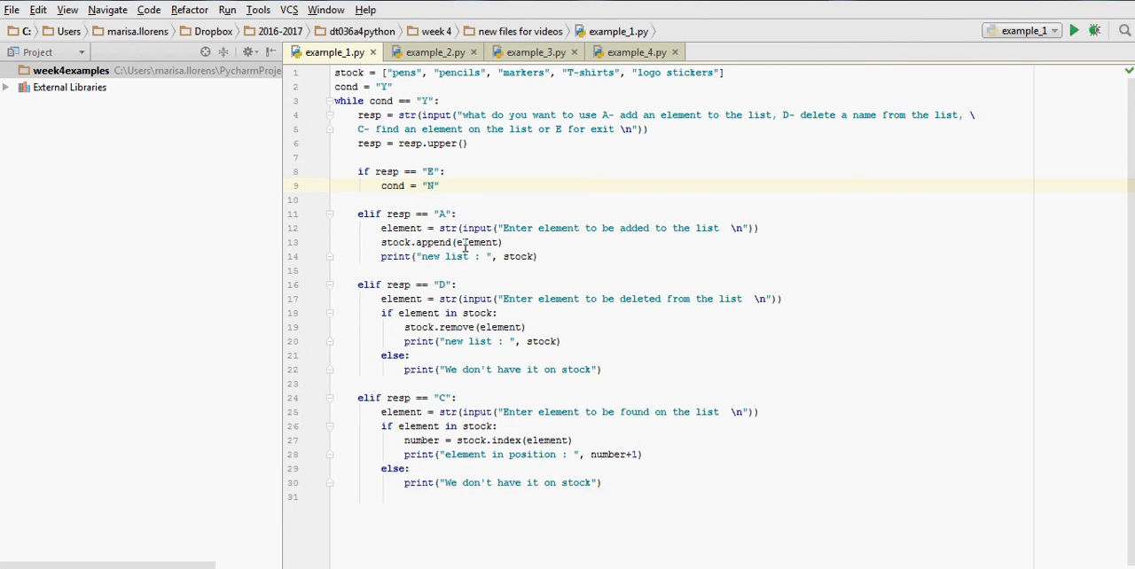
{"action": "mouse_move", "coordinate": [461, 213]}
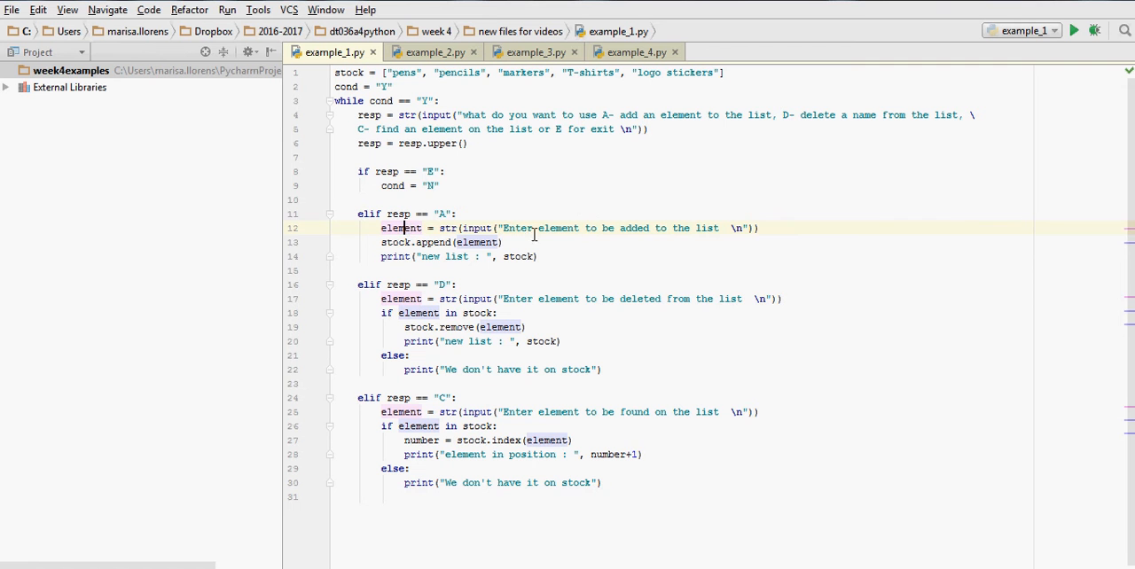
{"action": "mouse_move", "coordinate": [731, 228]}
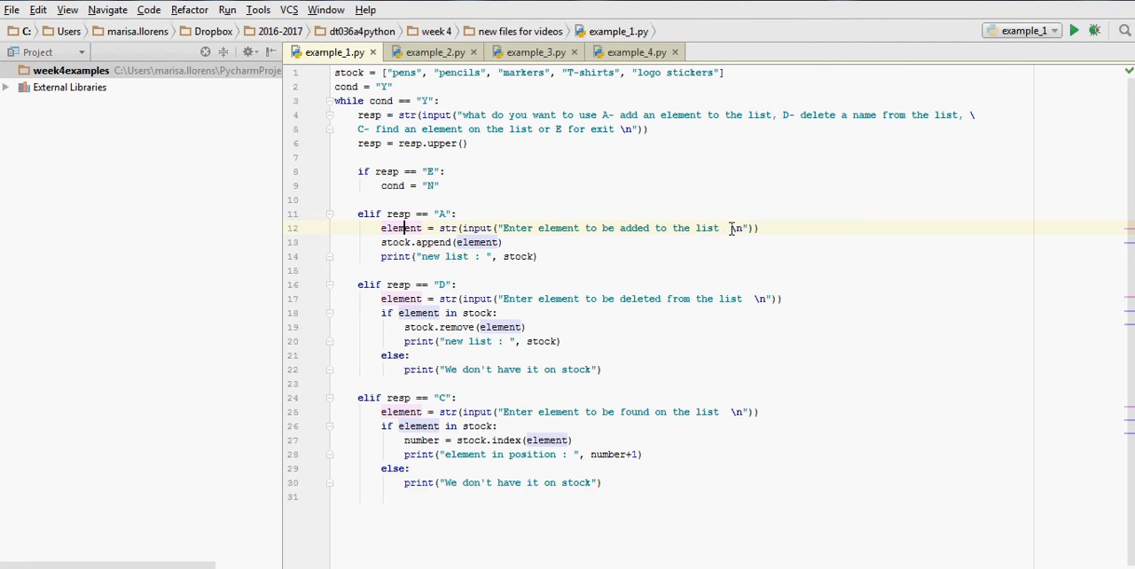
{"action": "double_click", "coordinate": [735, 228]}
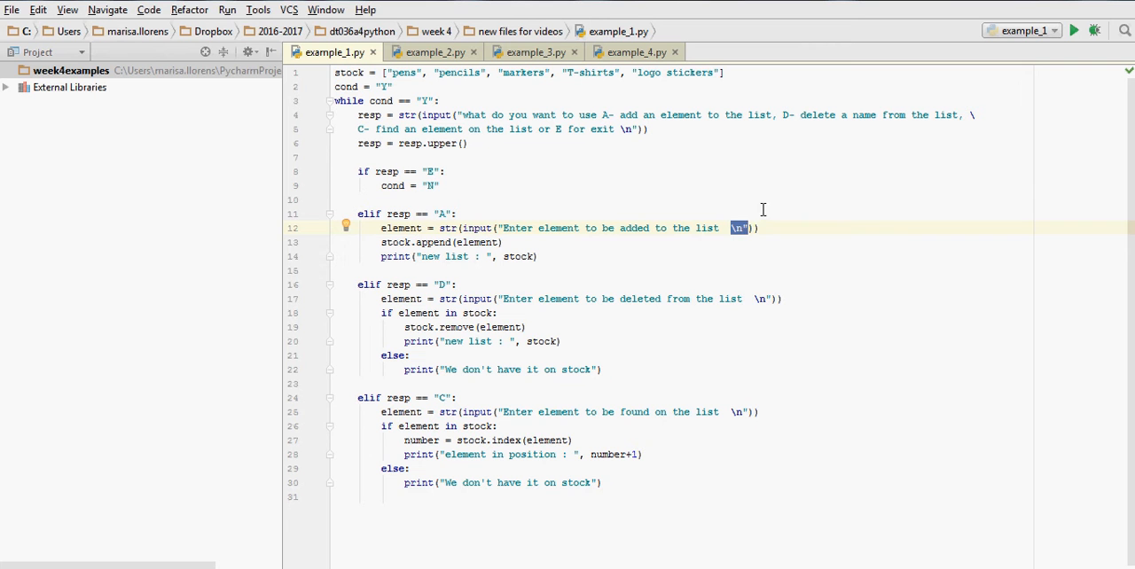
{"action": "mouse_move", "coordinate": [443, 242]}
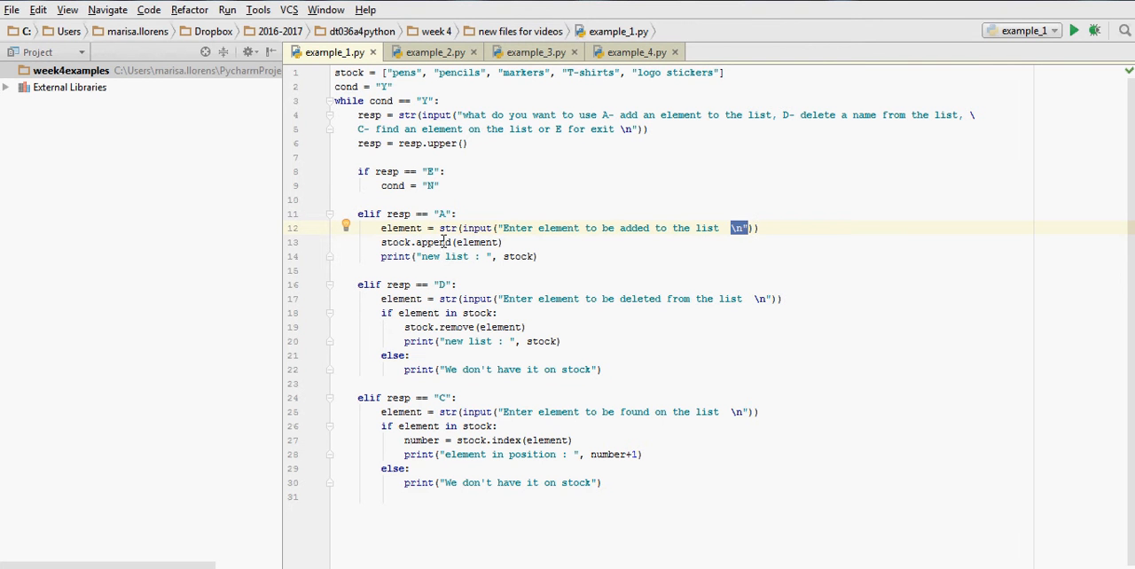
{"action": "mouse_move", "coordinate": [375, 242]}
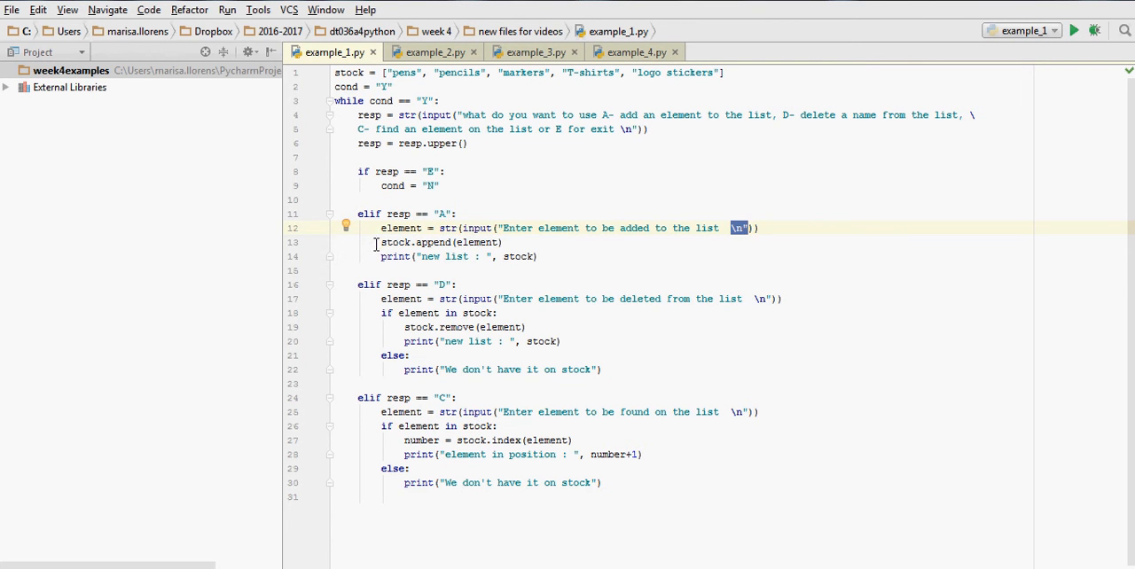
{"action": "left_click", "coordinate": [417, 242]}
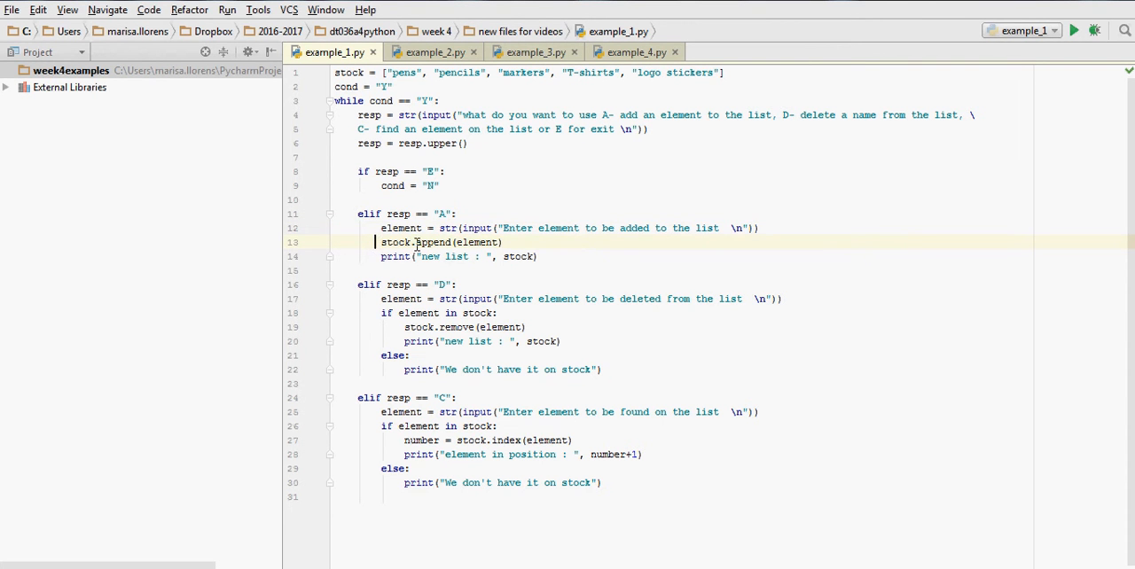
{"action": "double_click", "coordinate": [433, 242]}
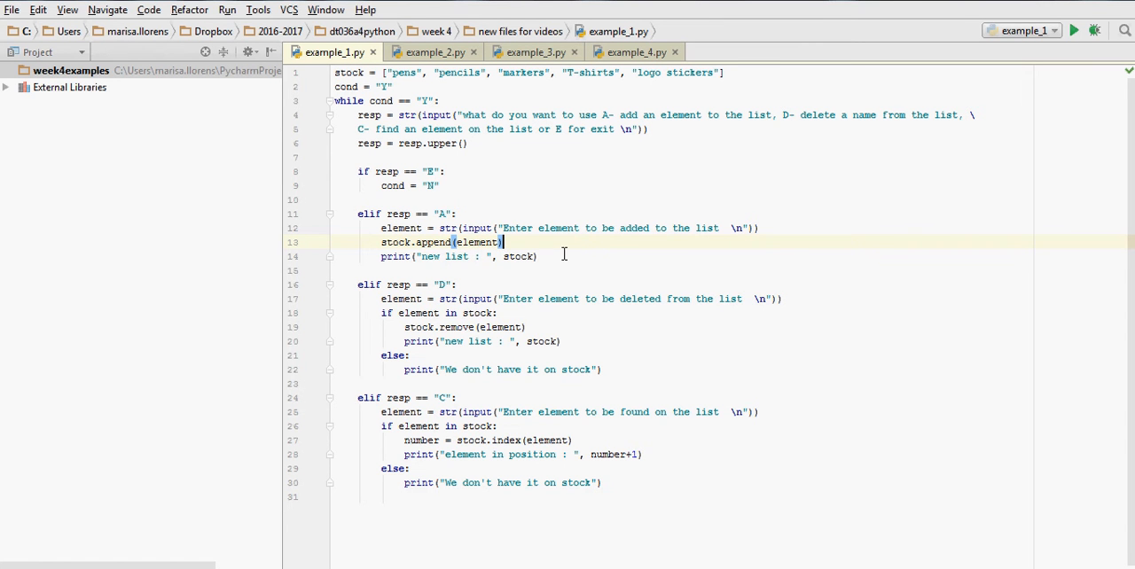
{"action": "left_click", "coordinate": [537, 256]}
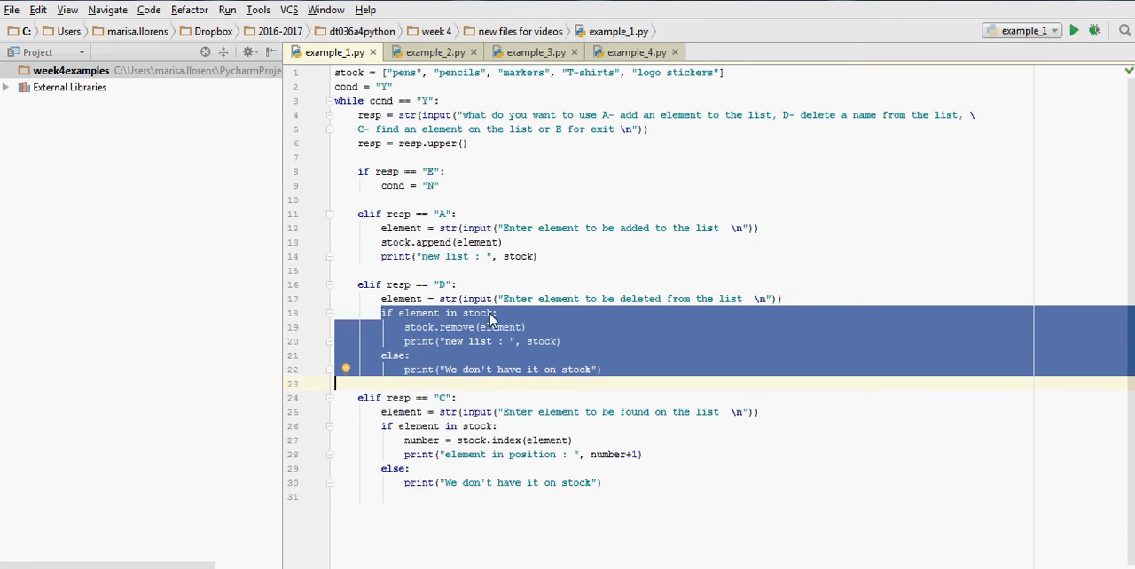
{"action": "mouse_move", "coordinate": [444, 344]}
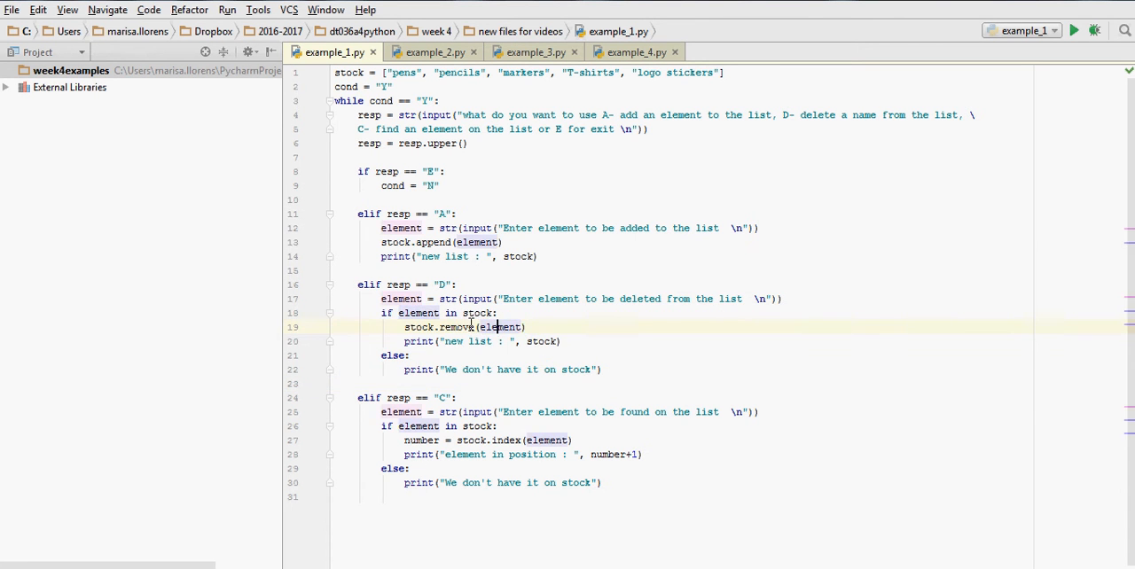
- Review the delete branch's remove line and the find branch's membership check, index lookup and position print
{"action": "left_click", "coordinate": [448, 342]}
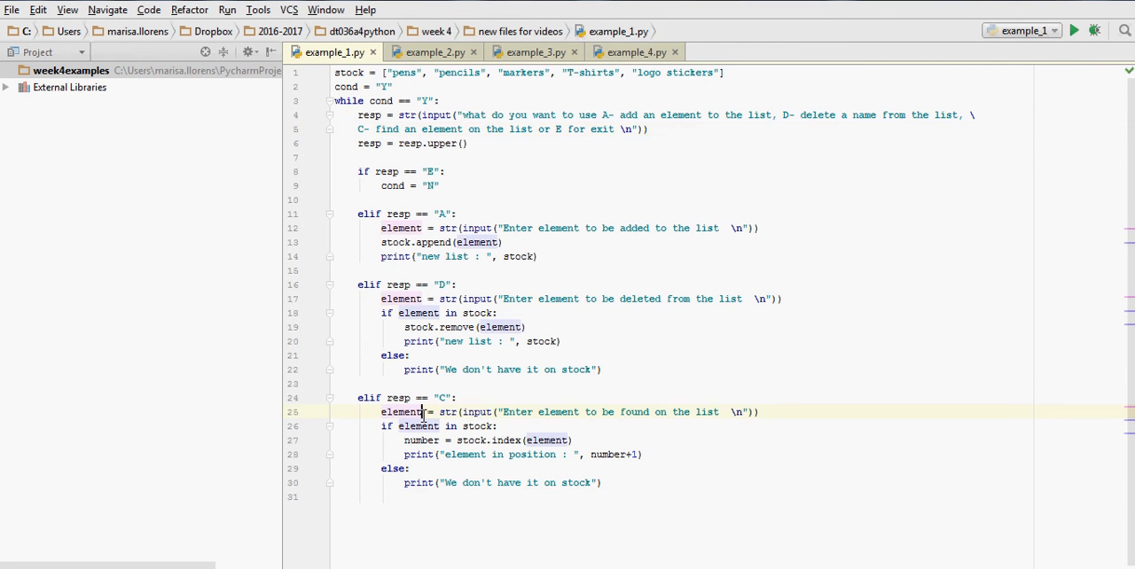
{"action": "left_click", "coordinate": [428, 425]}
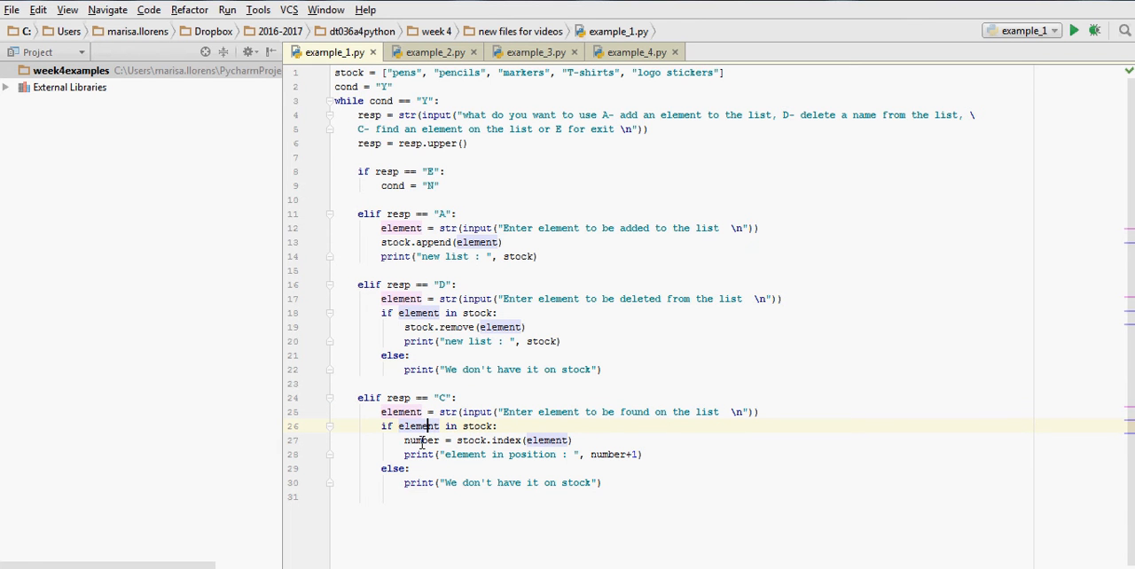
{"action": "mouse_move", "coordinate": [522, 440]}
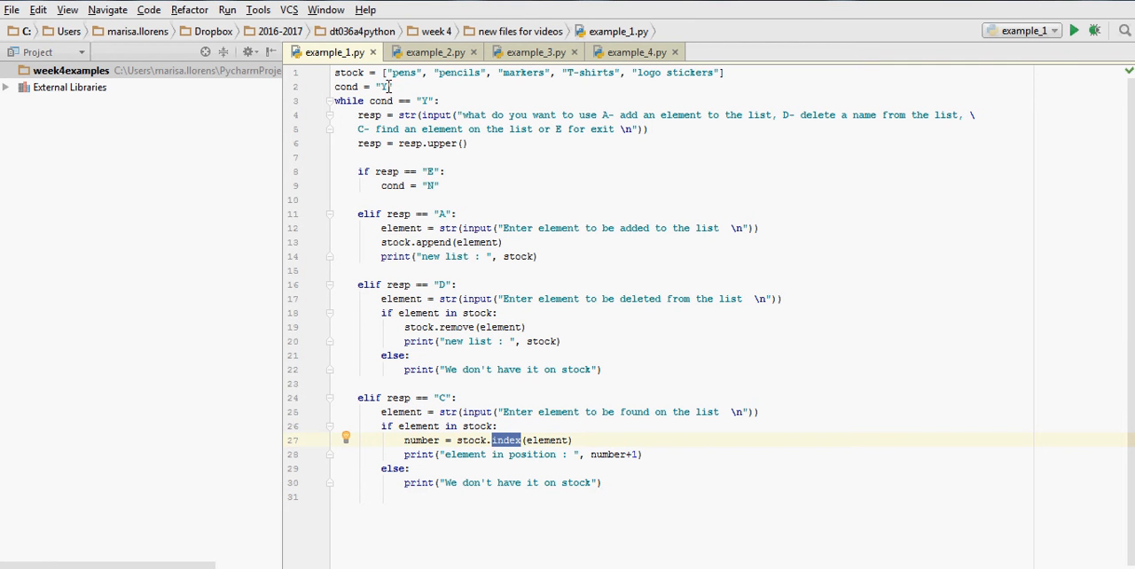
{"action": "mouse_move", "coordinate": [618, 94]}
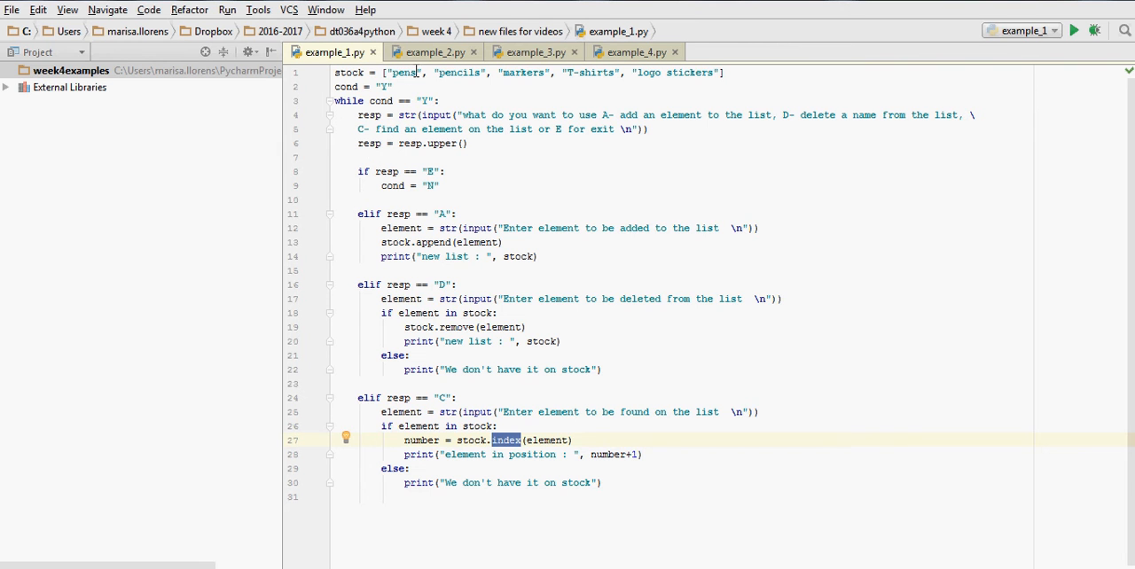
{"action": "mouse_move", "coordinate": [418, 449]}
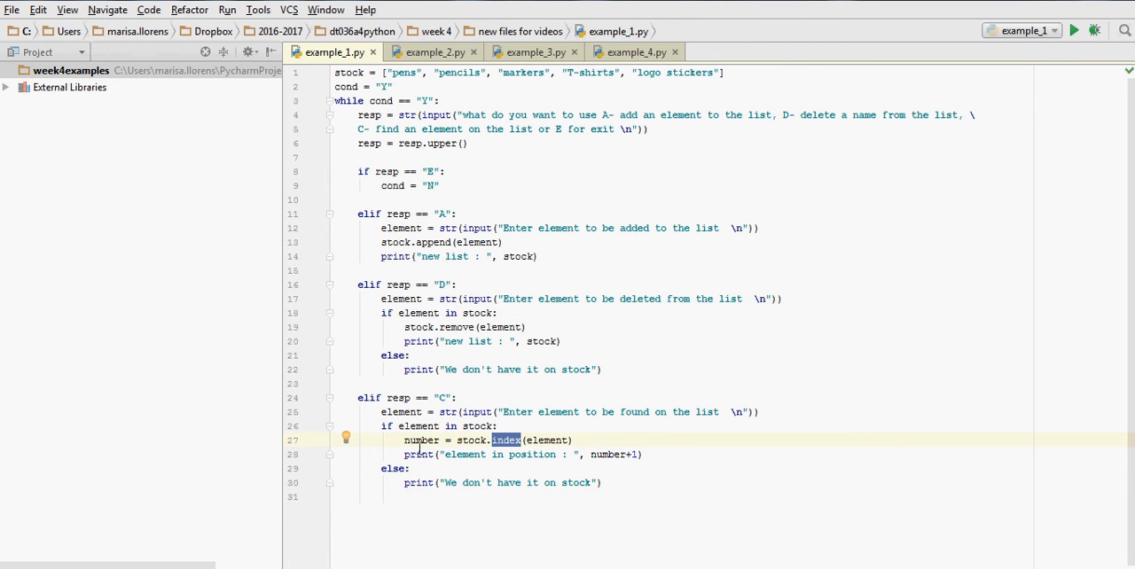
{"action": "left_click", "coordinate": [503, 454]}
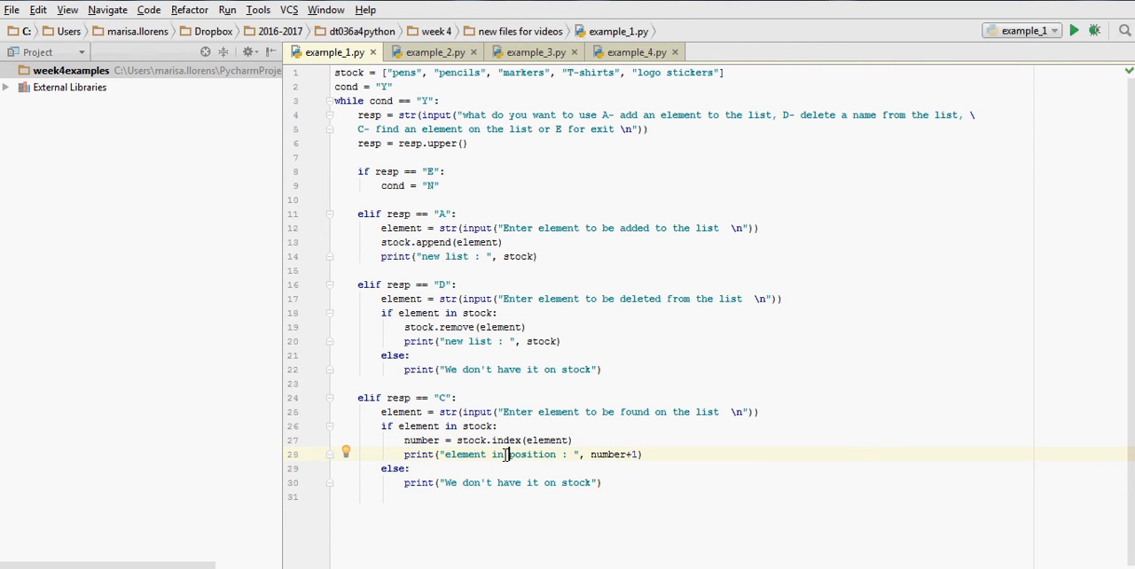
{"action": "mouse_move", "coordinate": [590, 454]}
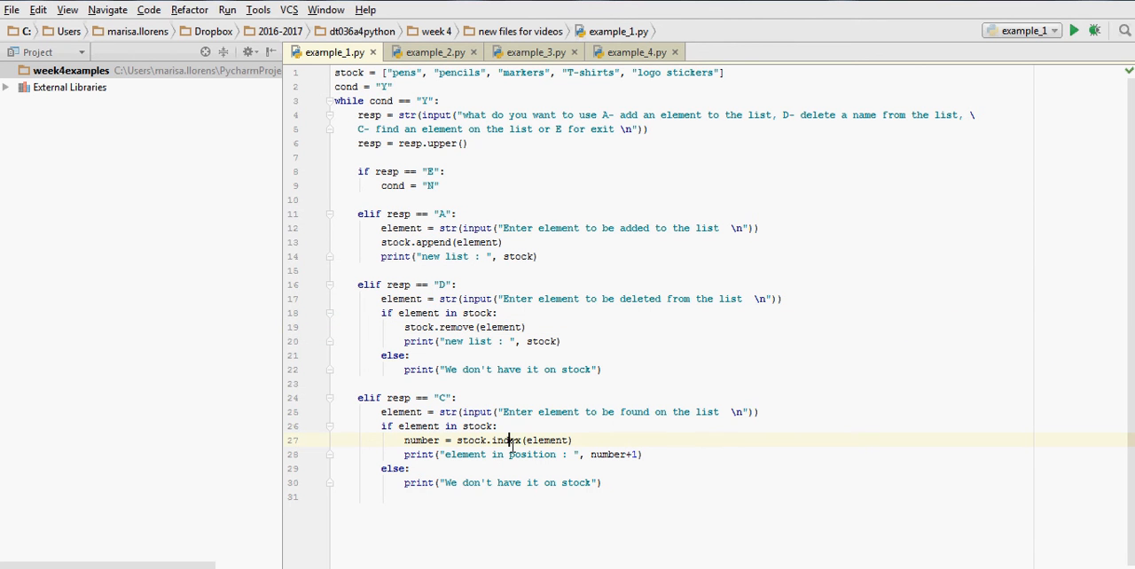
{"action": "double_click", "coordinate": [506, 440]}
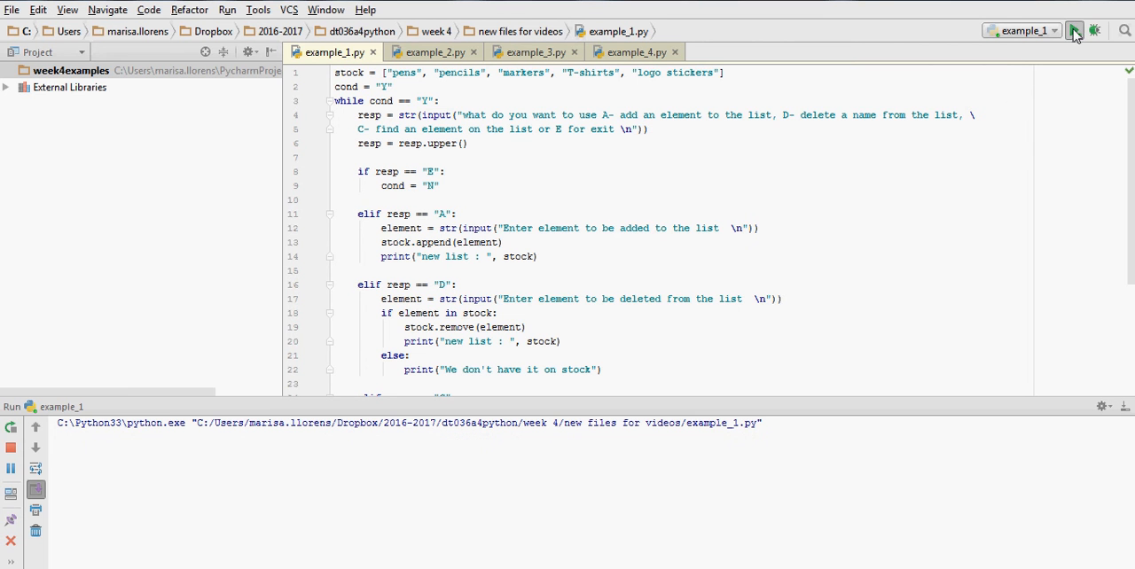
- Run example_1.py and choose option a to add box to the stock list
{"action": "left_click", "coordinate": [1074, 31]}
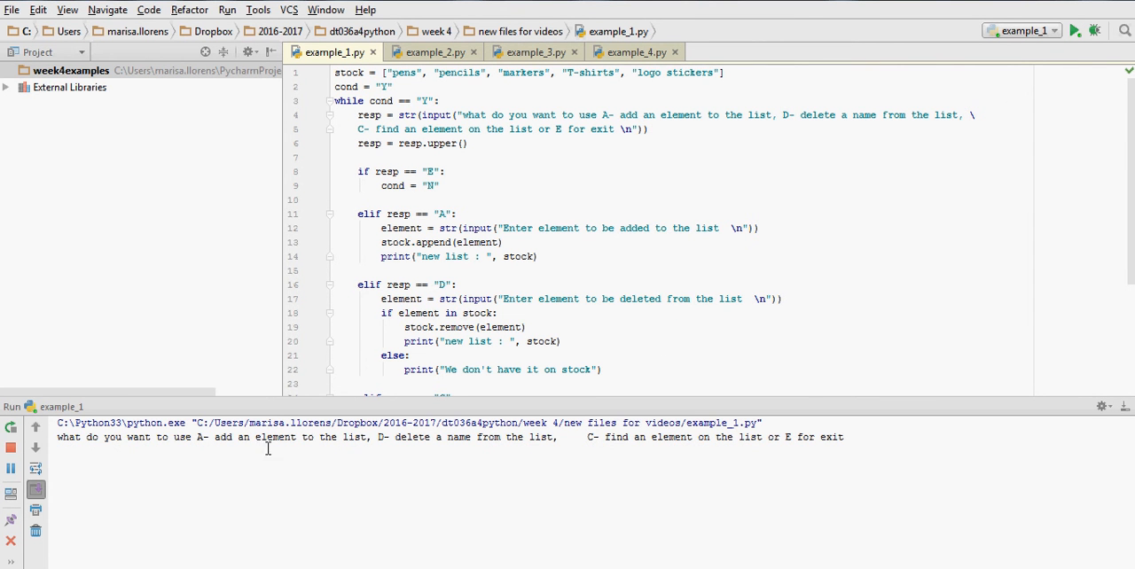
{"action": "mouse_move", "coordinate": [408, 454]}
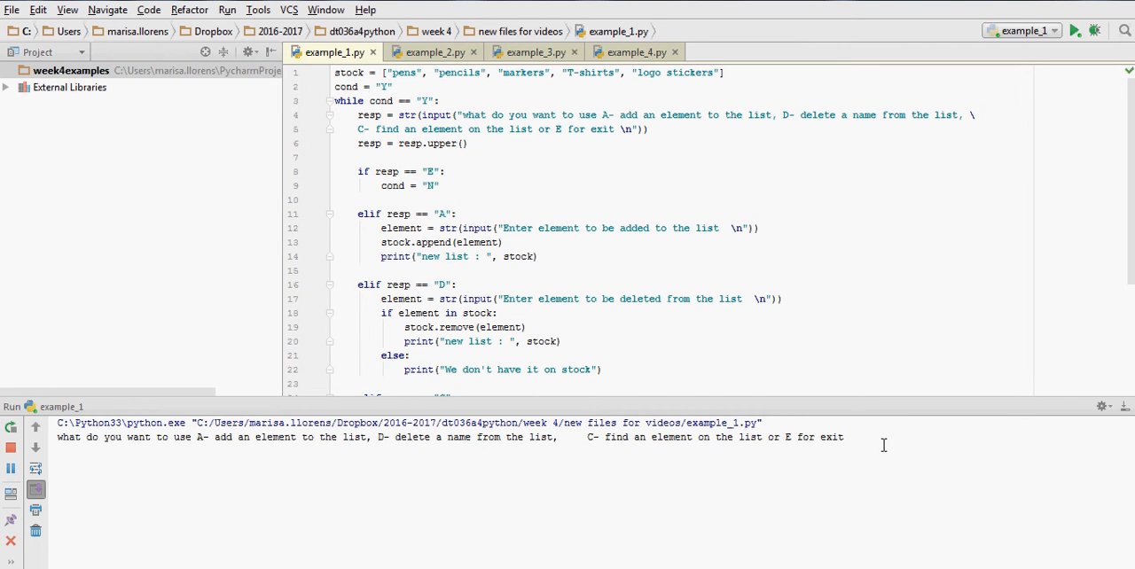
{"action": "type", "text": "a"}
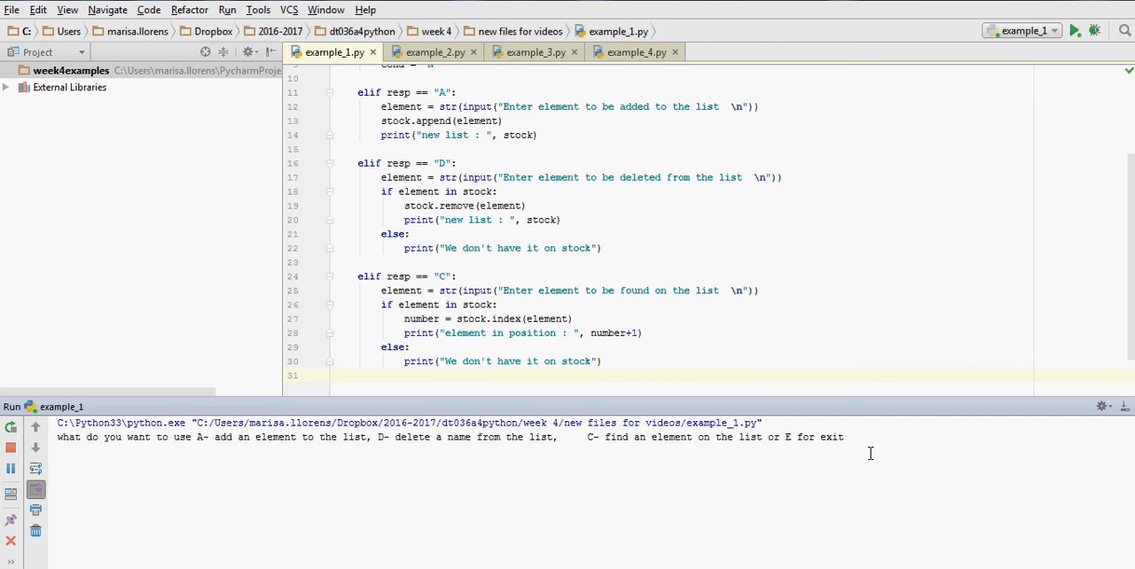
{"action": "type", "text": "a"}
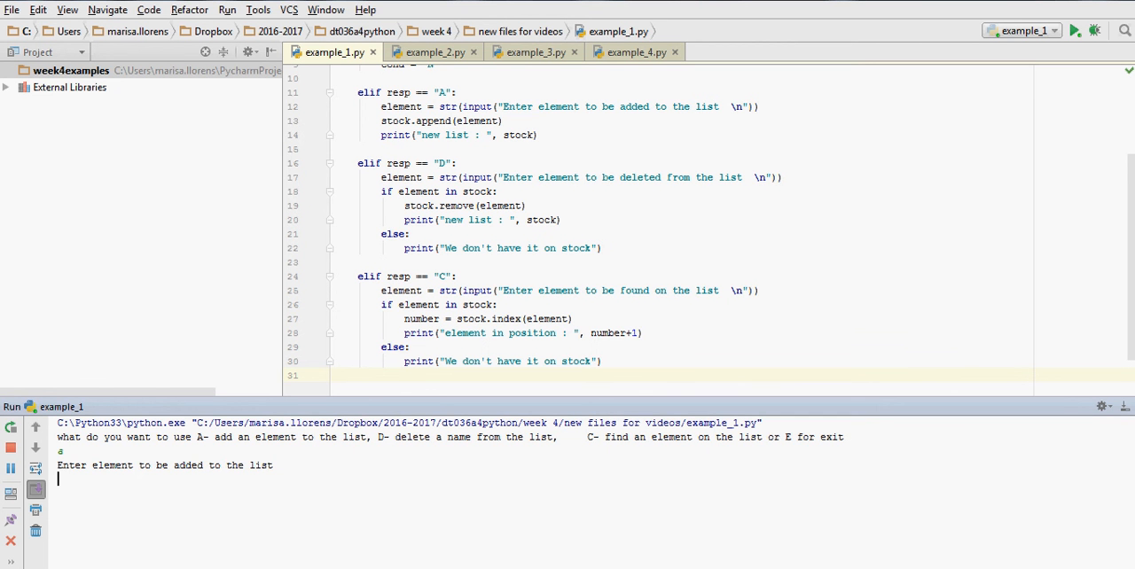
{"action": "mouse_move", "coordinate": [355, 481]}
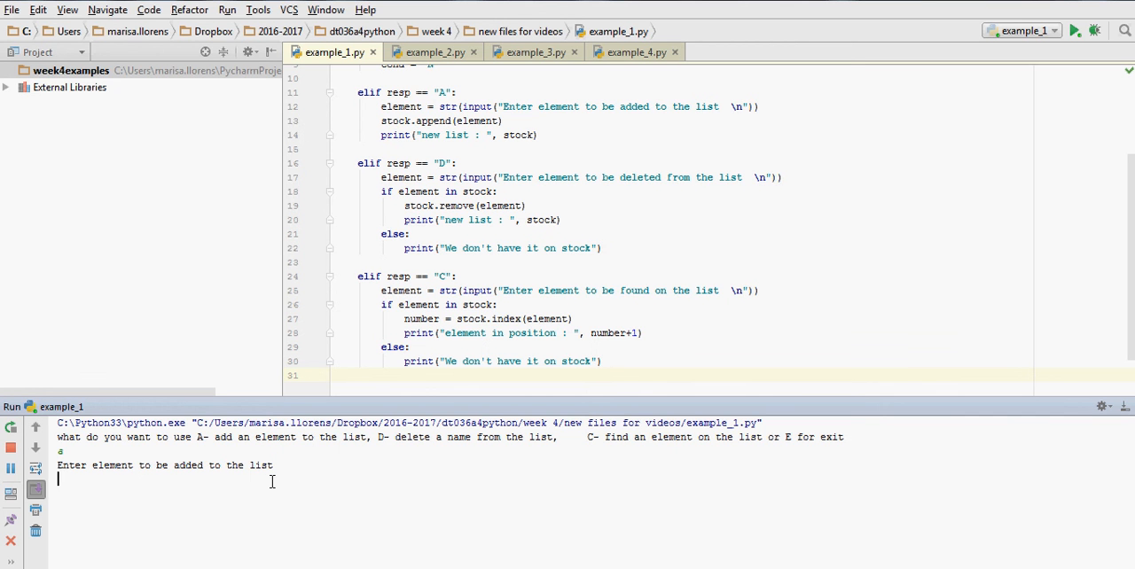
{"action": "type", "text": "bd"}
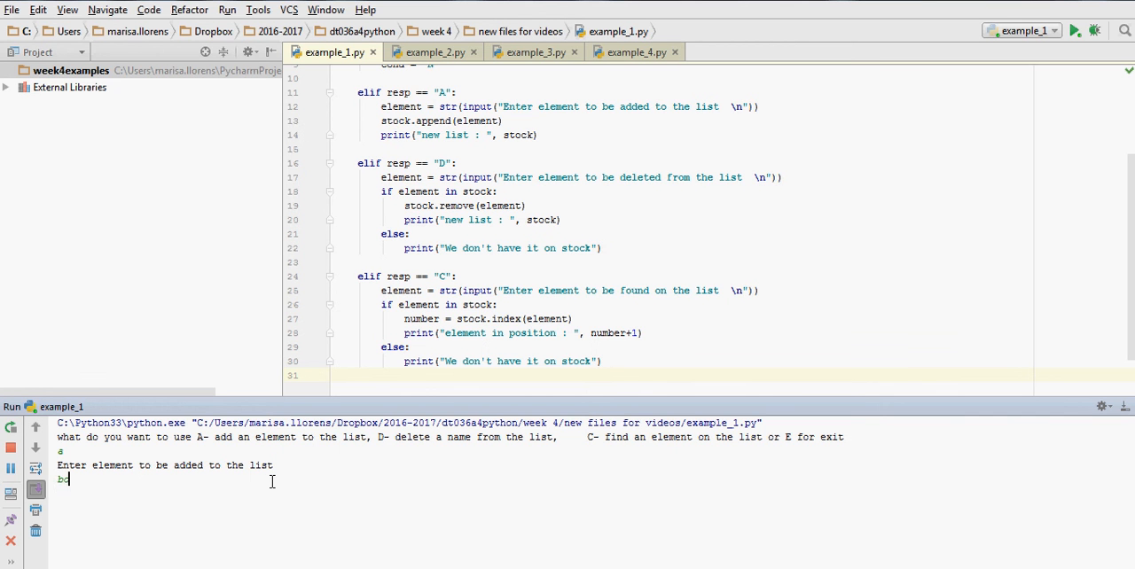
{"action": "key", "text": "enter"}
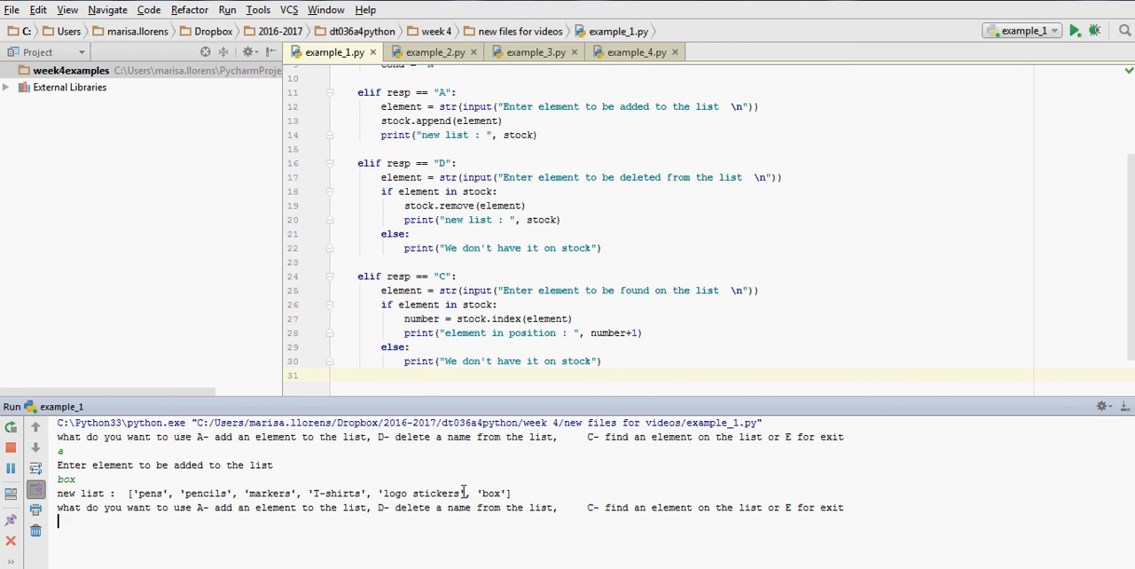
{"action": "mouse_move", "coordinate": [492, 493]}
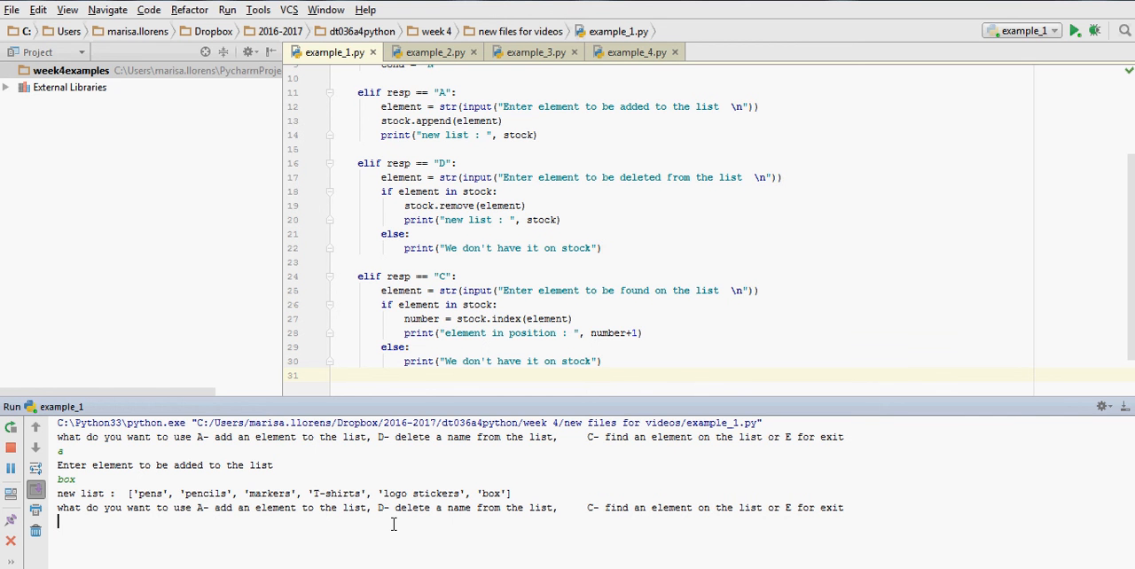
- Choose option d and delete box from the stock list
{"action": "type", "text": "d"}
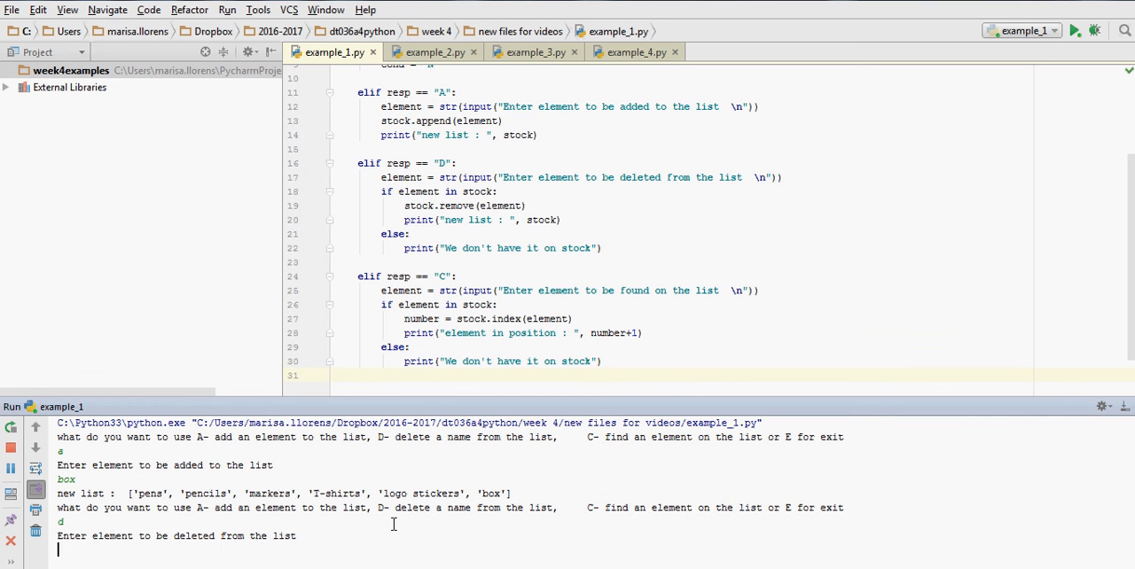
{"action": "type", "text": "box"}
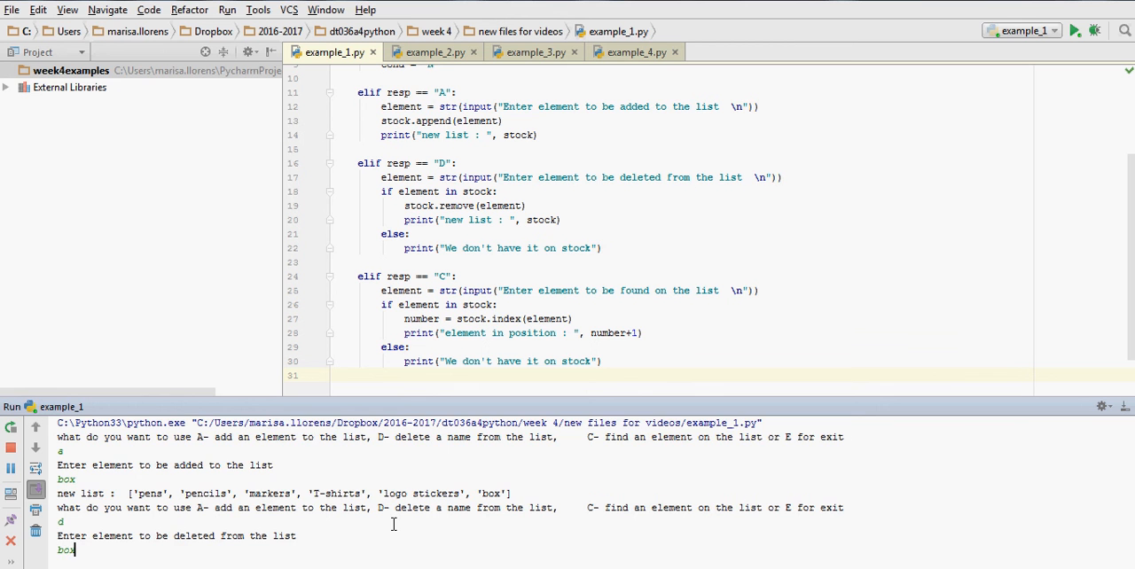
{"action": "key", "text": "enter"}
{"action": "type", "text": "c"}
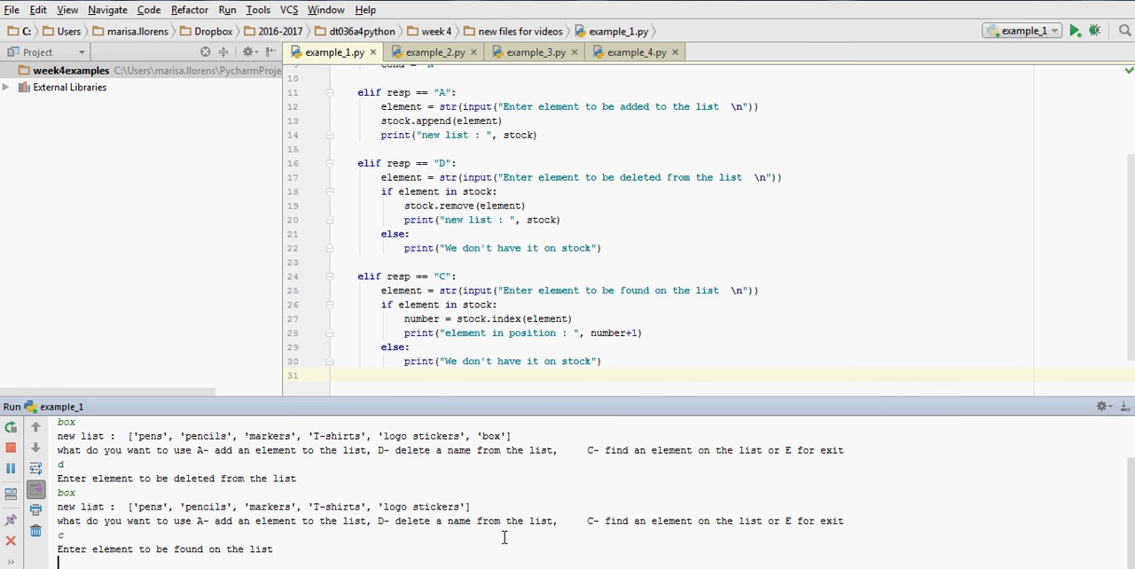
- Find pens at position 1, then find box reported as not in stock
{"action": "type", "text": "pens"}
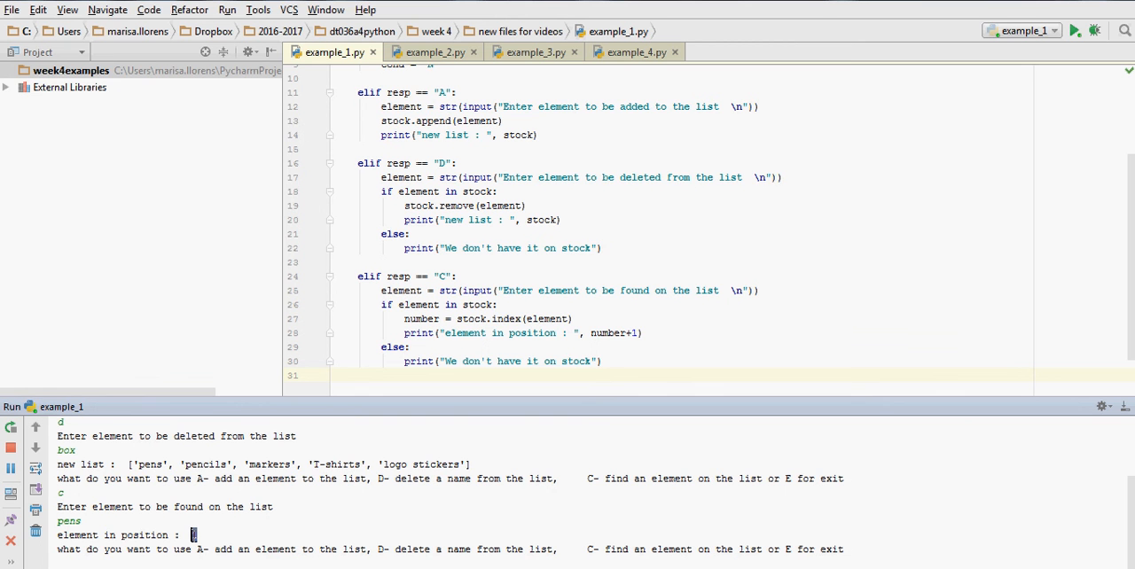
{"action": "key", "text": "Enter"}
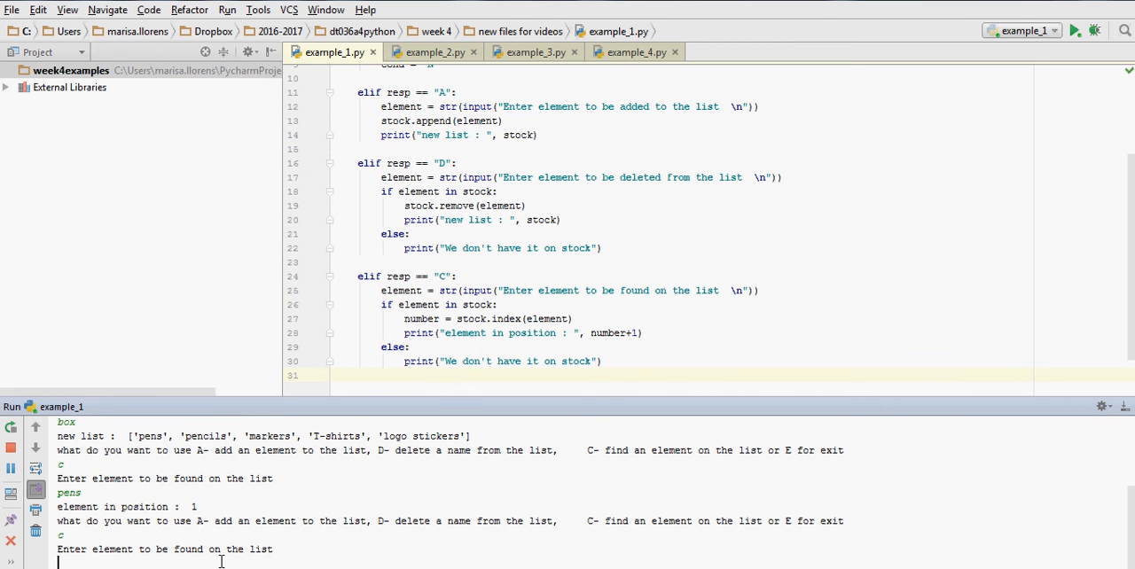
{"action": "type", "text": "box"}
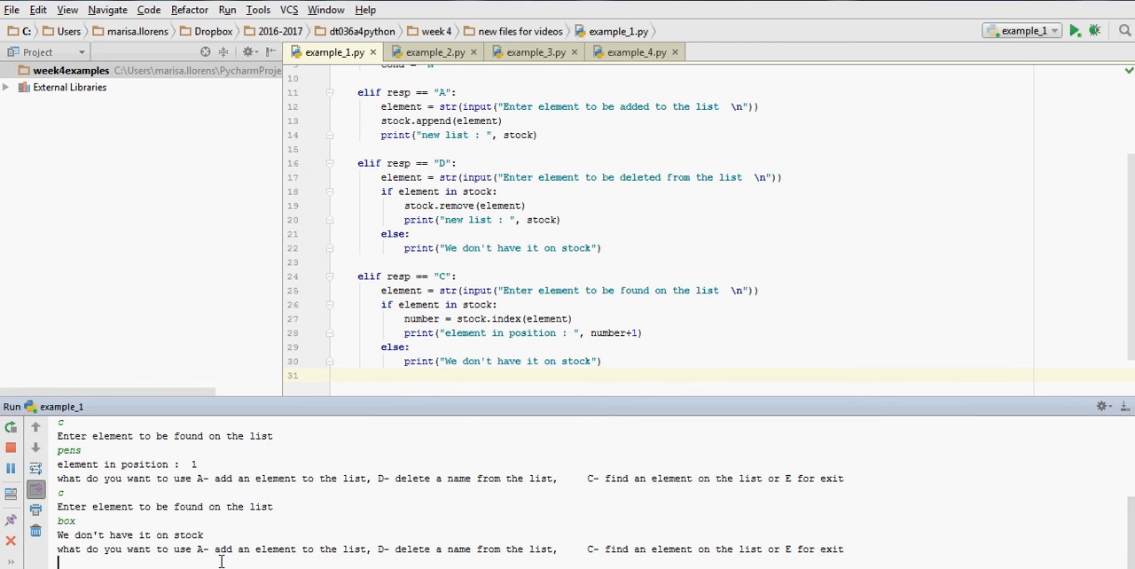
{"action": "double_click", "coordinate": [89, 535]}
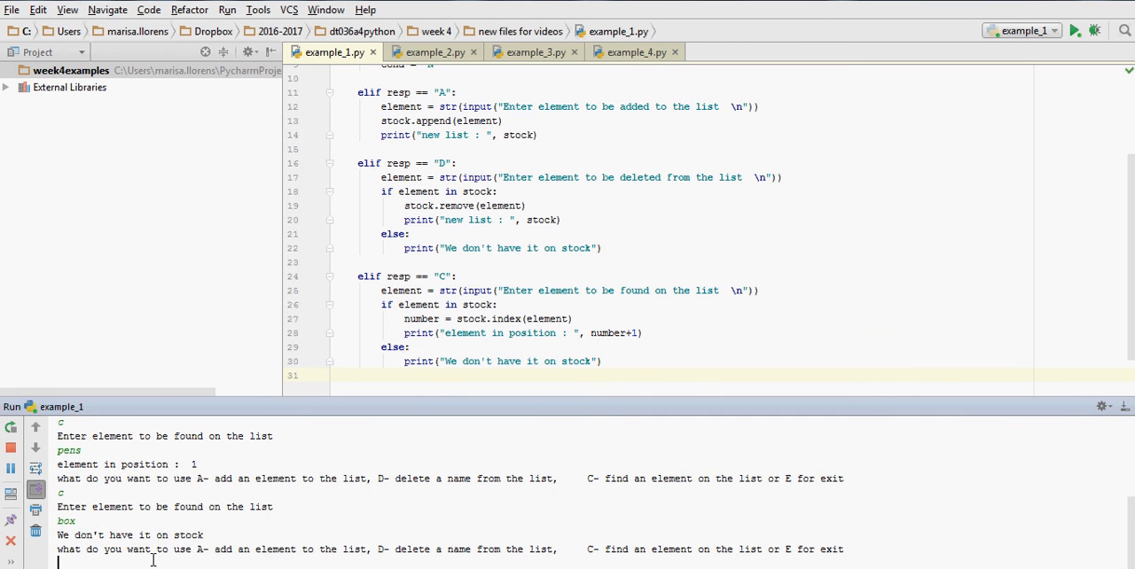
{"action": "type", "text": "4"}
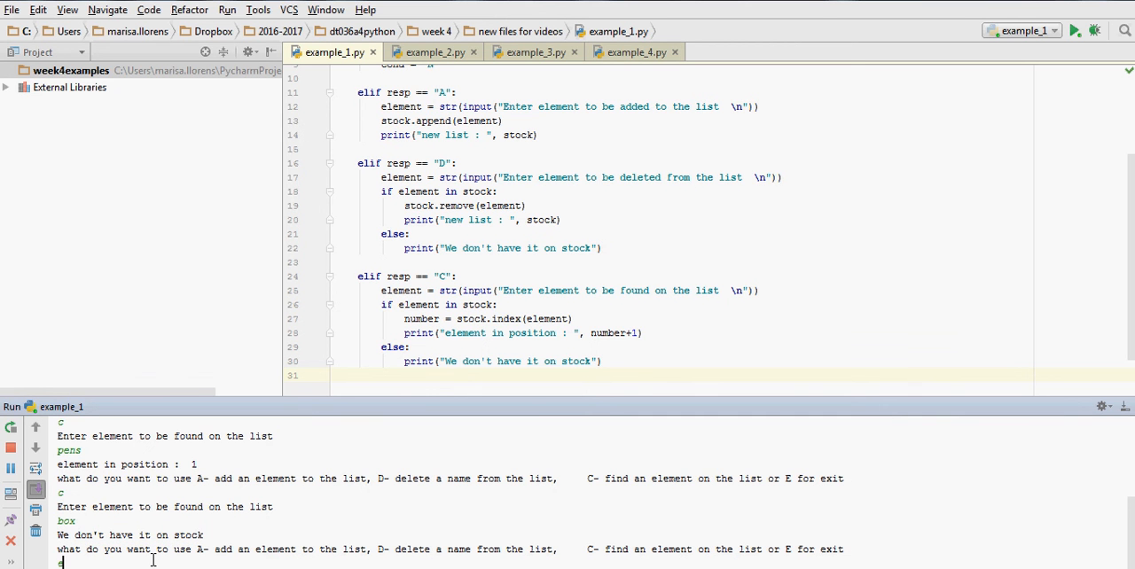